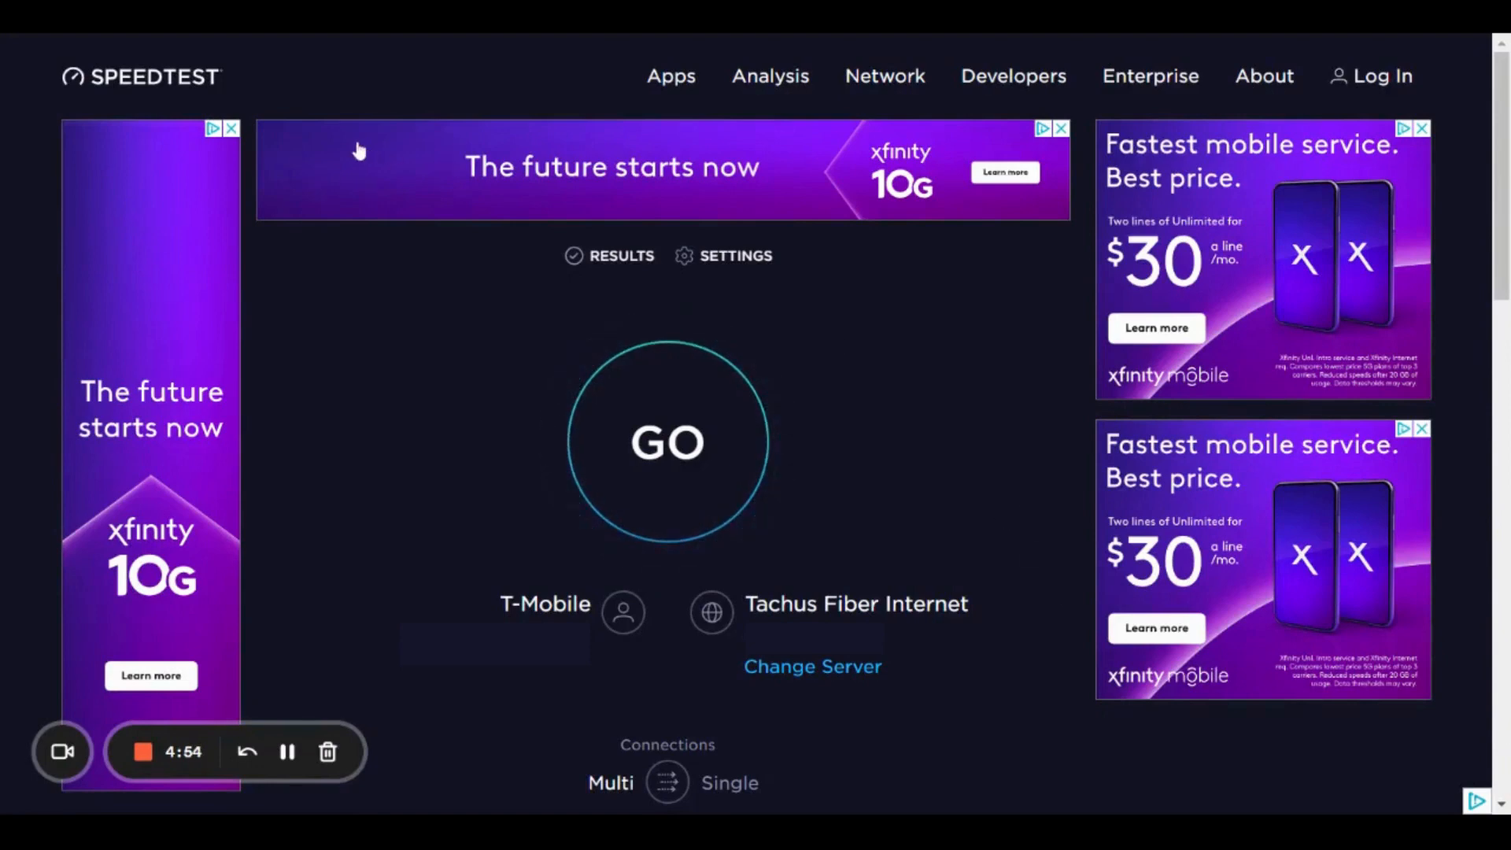
{"action": "mouse_move", "coordinate": [379, 288]}
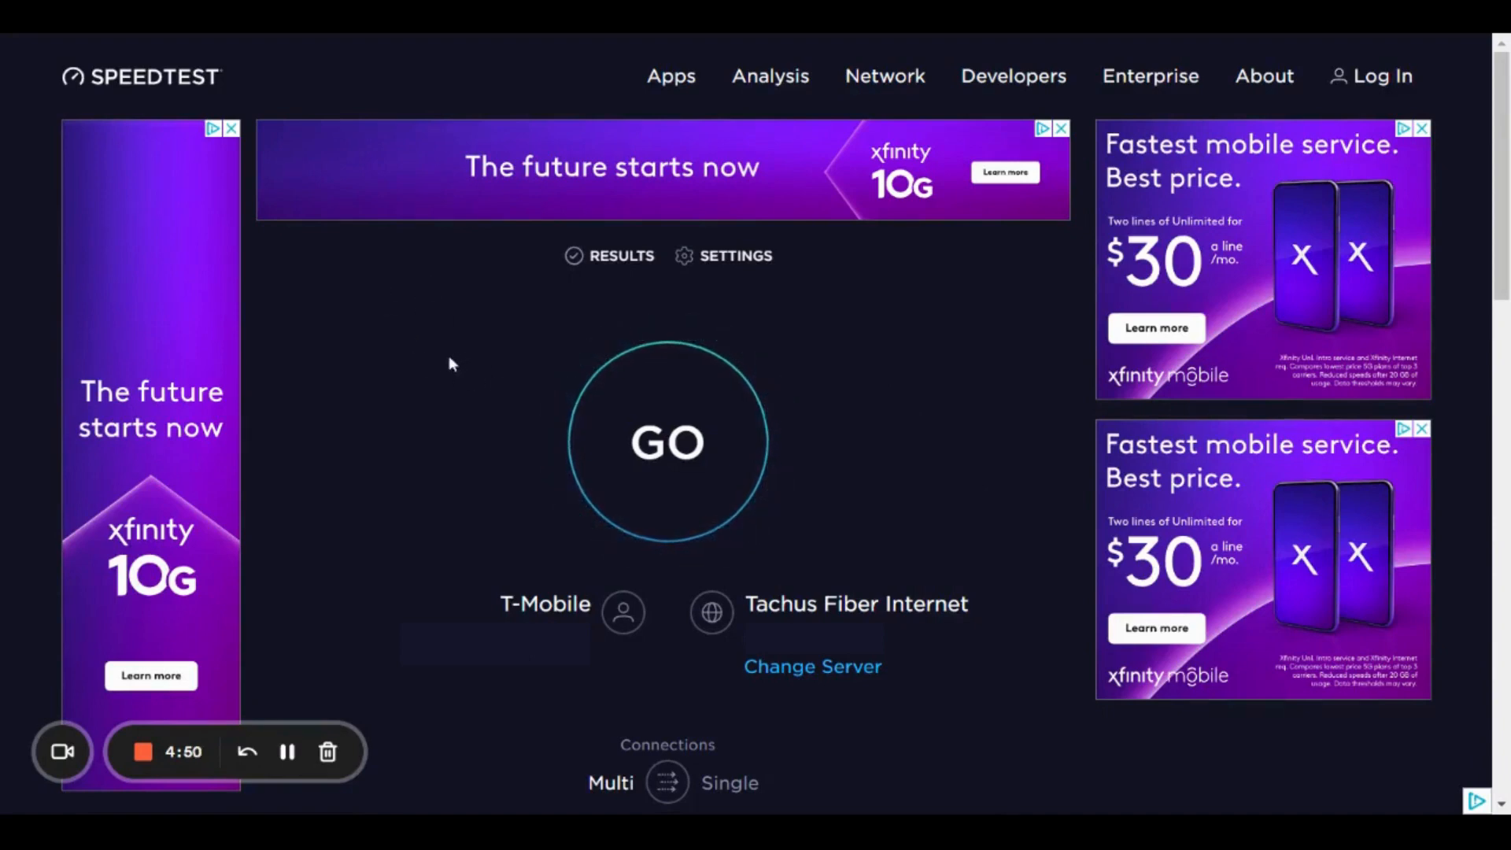
Run the baseline speed test, getting 45.50 Mbps download and 40.07 Mbps upload
{"action": "left_click", "coordinate": [667, 442]}
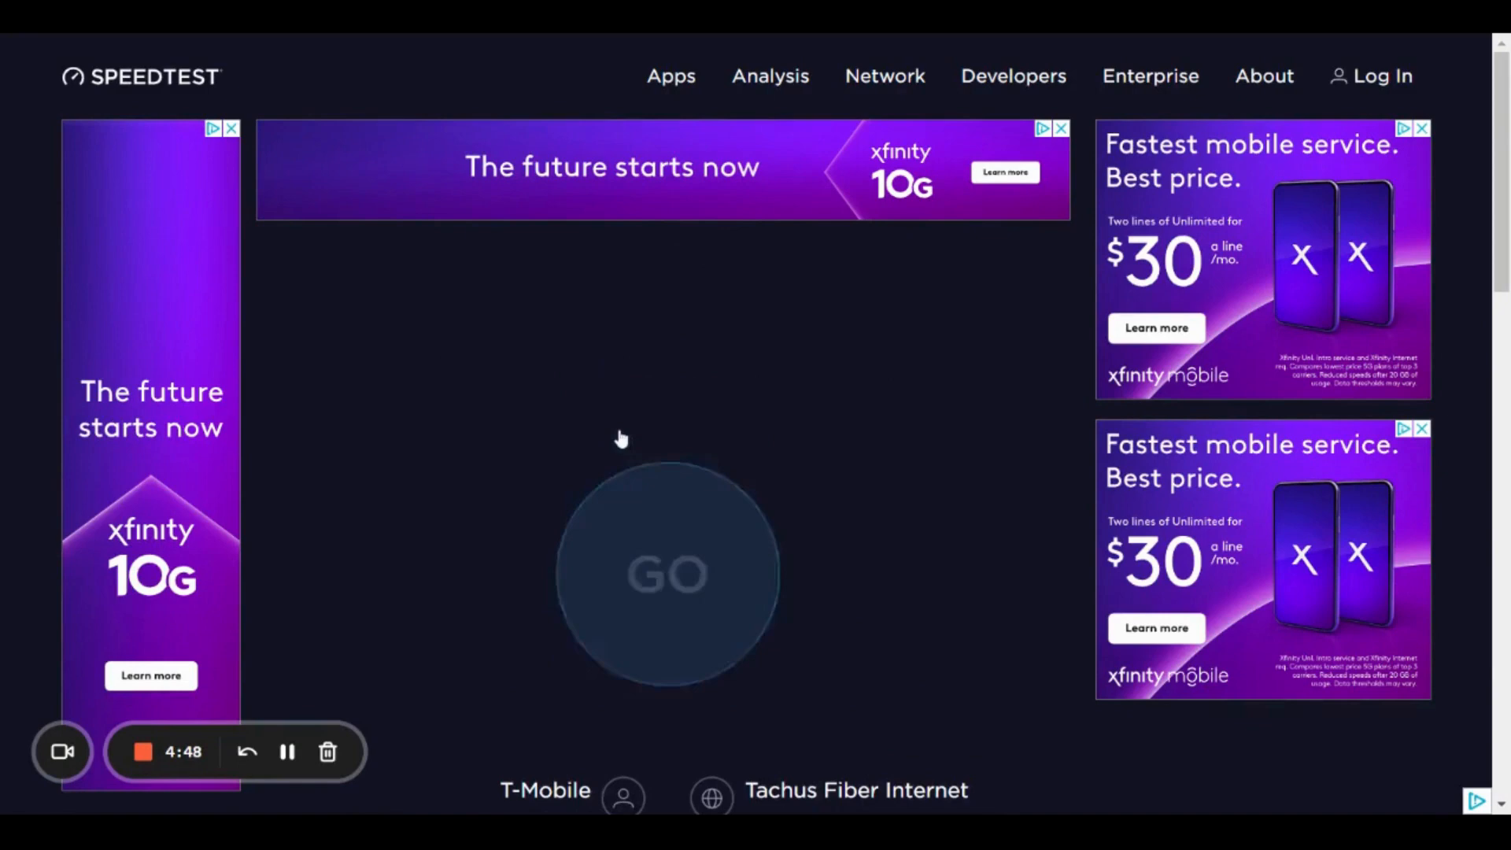
{"action": "left_click", "coordinate": [667, 573]}
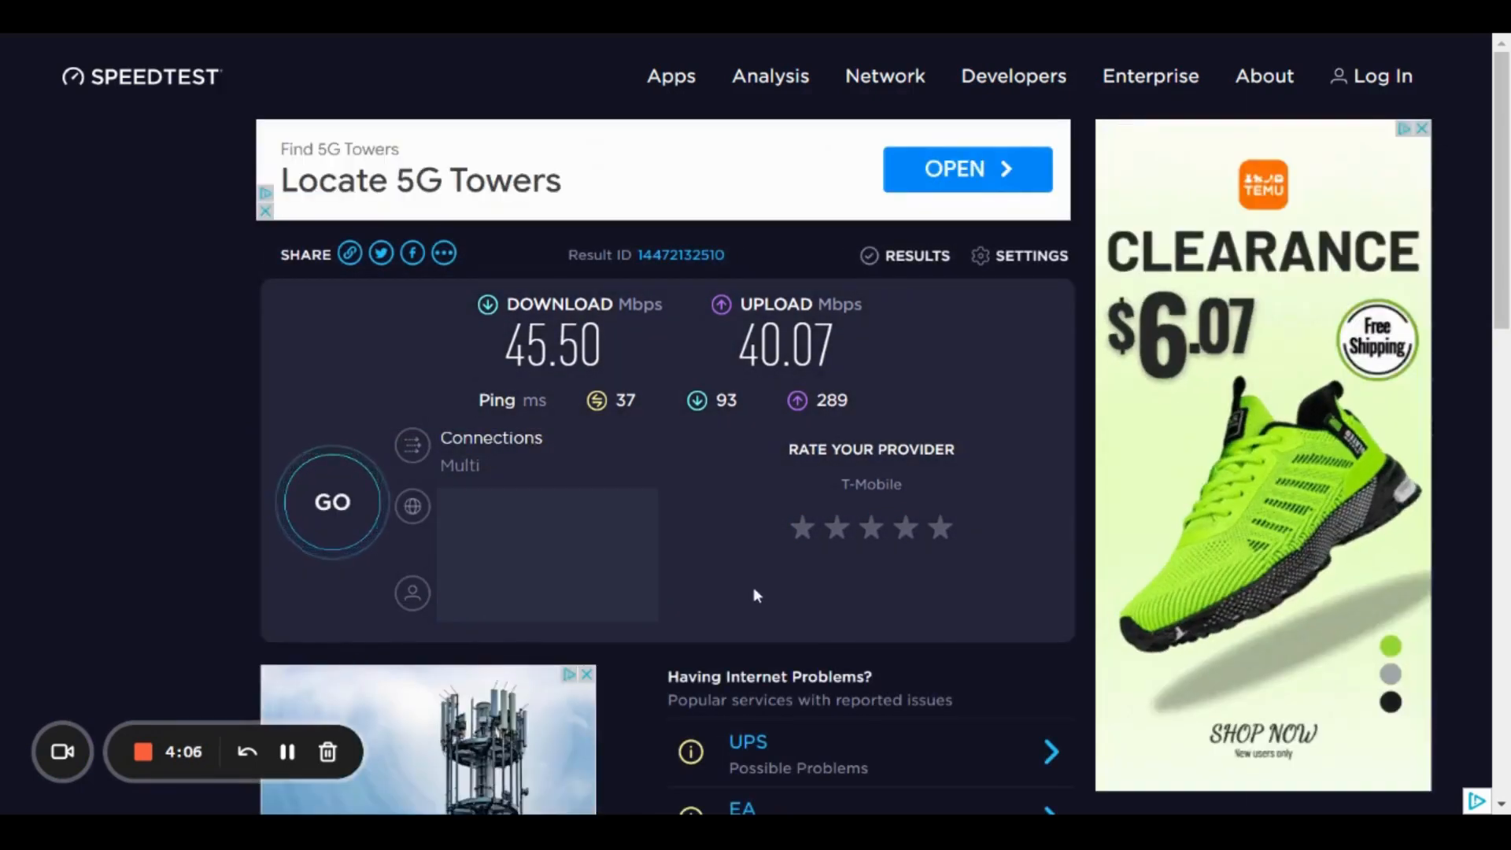
{"action": "mouse_move", "coordinate": [710, 598]}
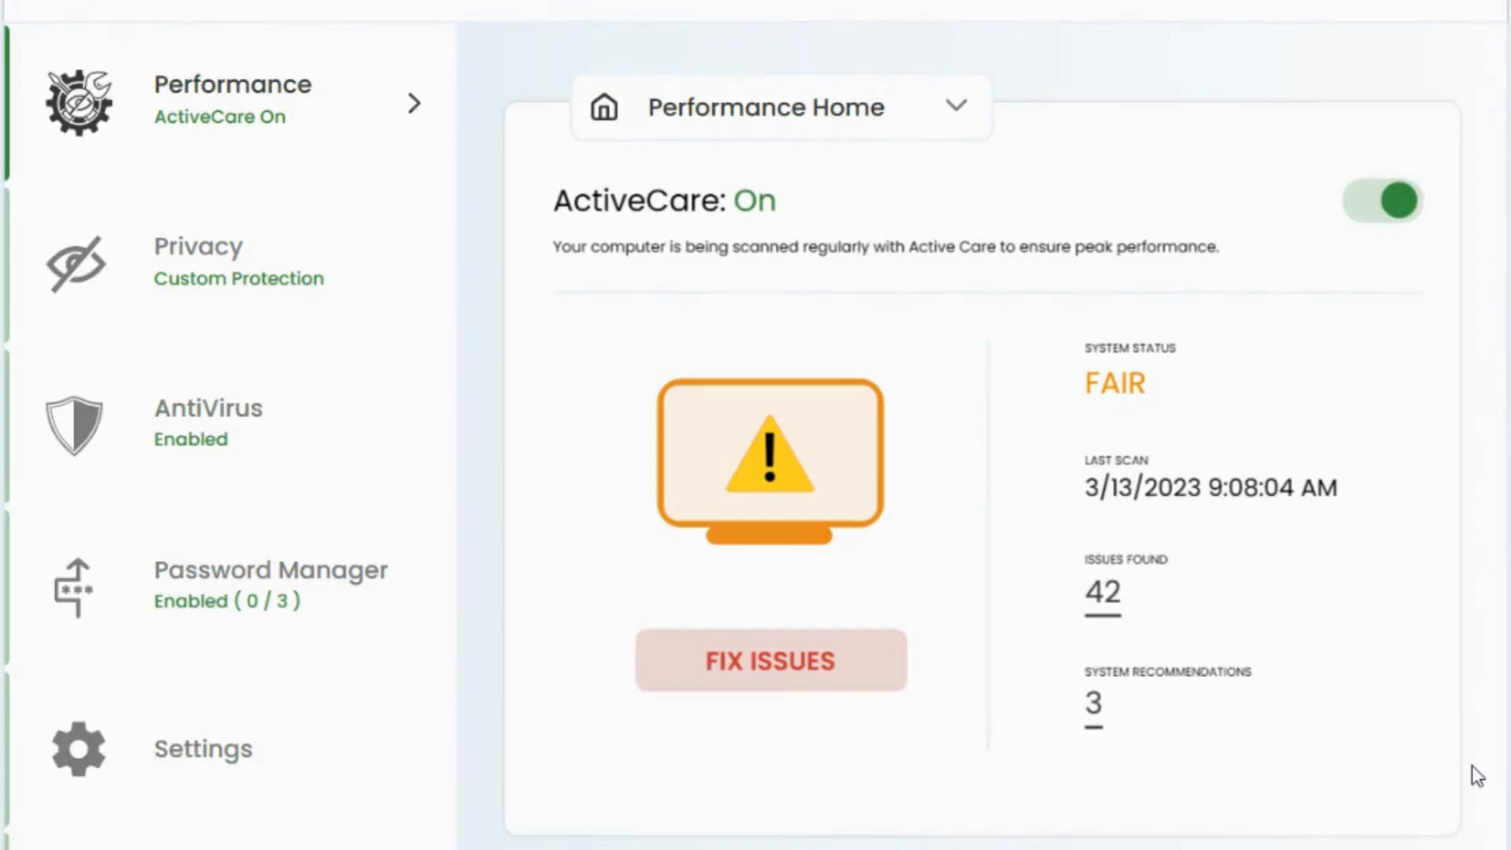
{"action": "mouse_move", "coordinate": [974, 203]}
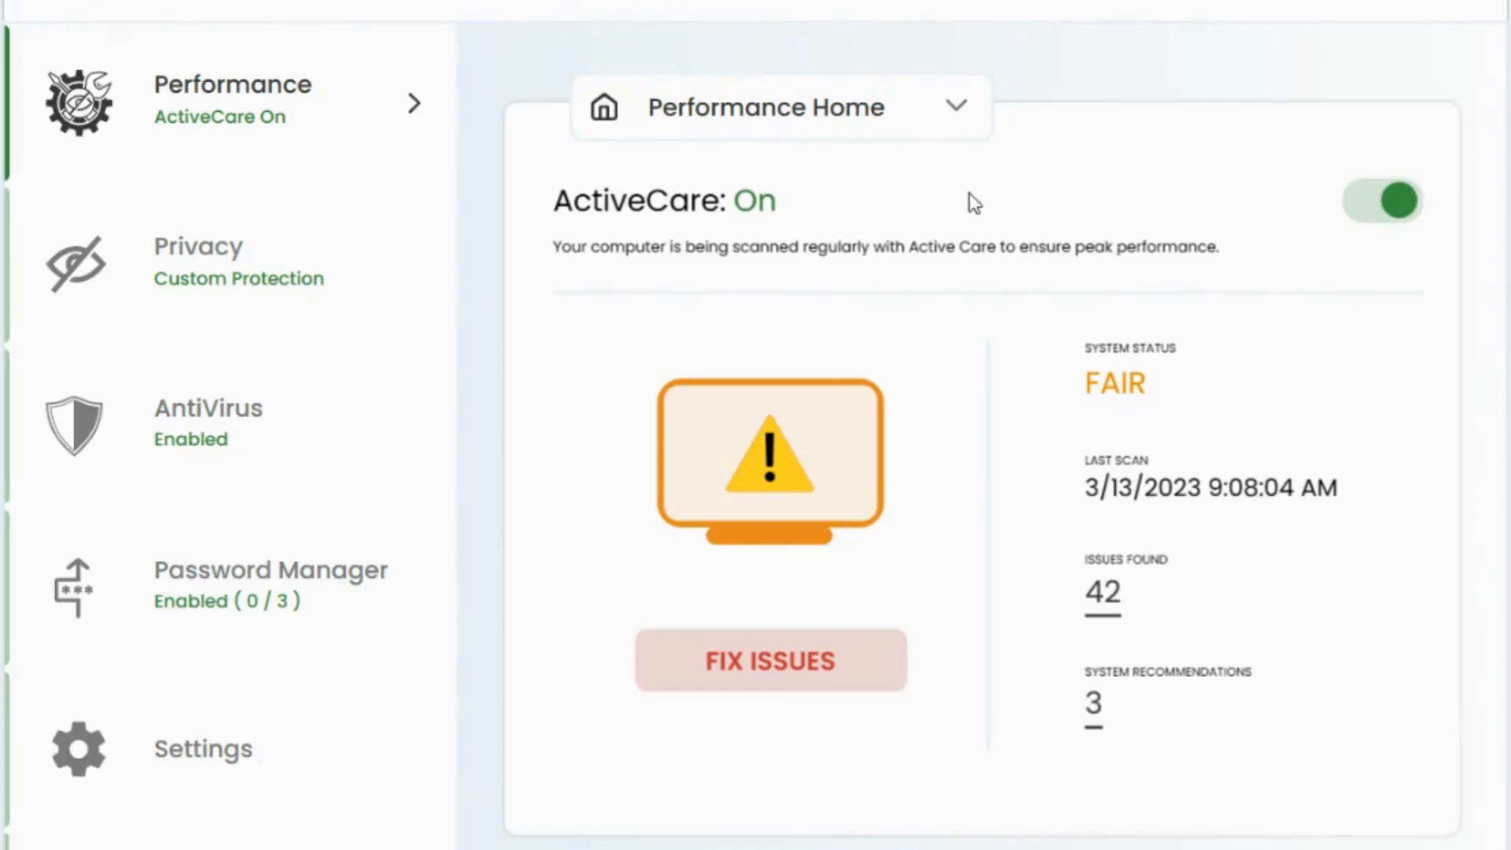
{"action": "mouse_move", "coordinate": [399, 135]}
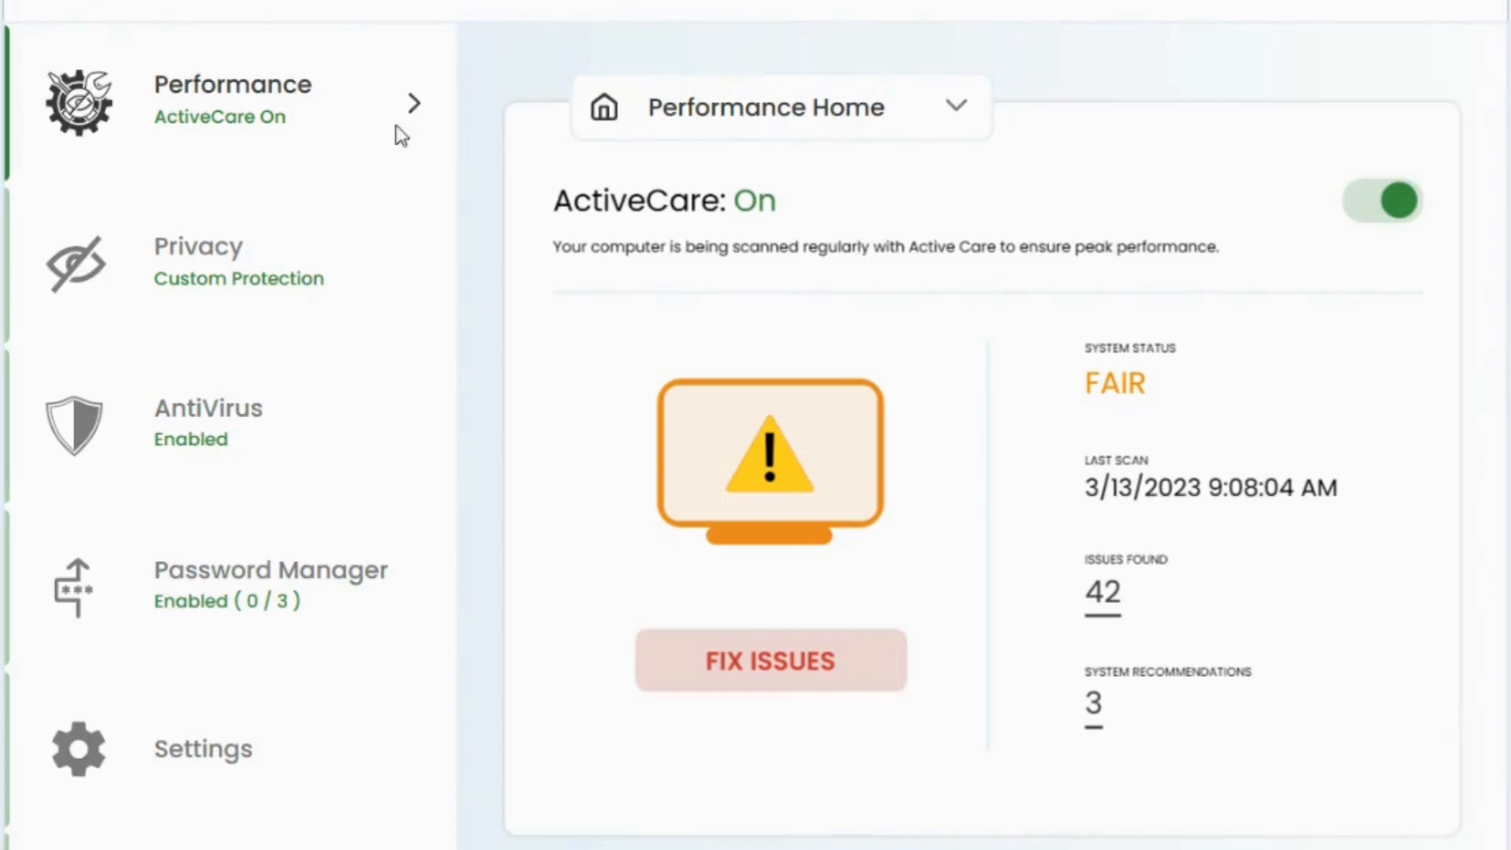
{"action": "mouse_move", "coordinate": [1117, 272]}
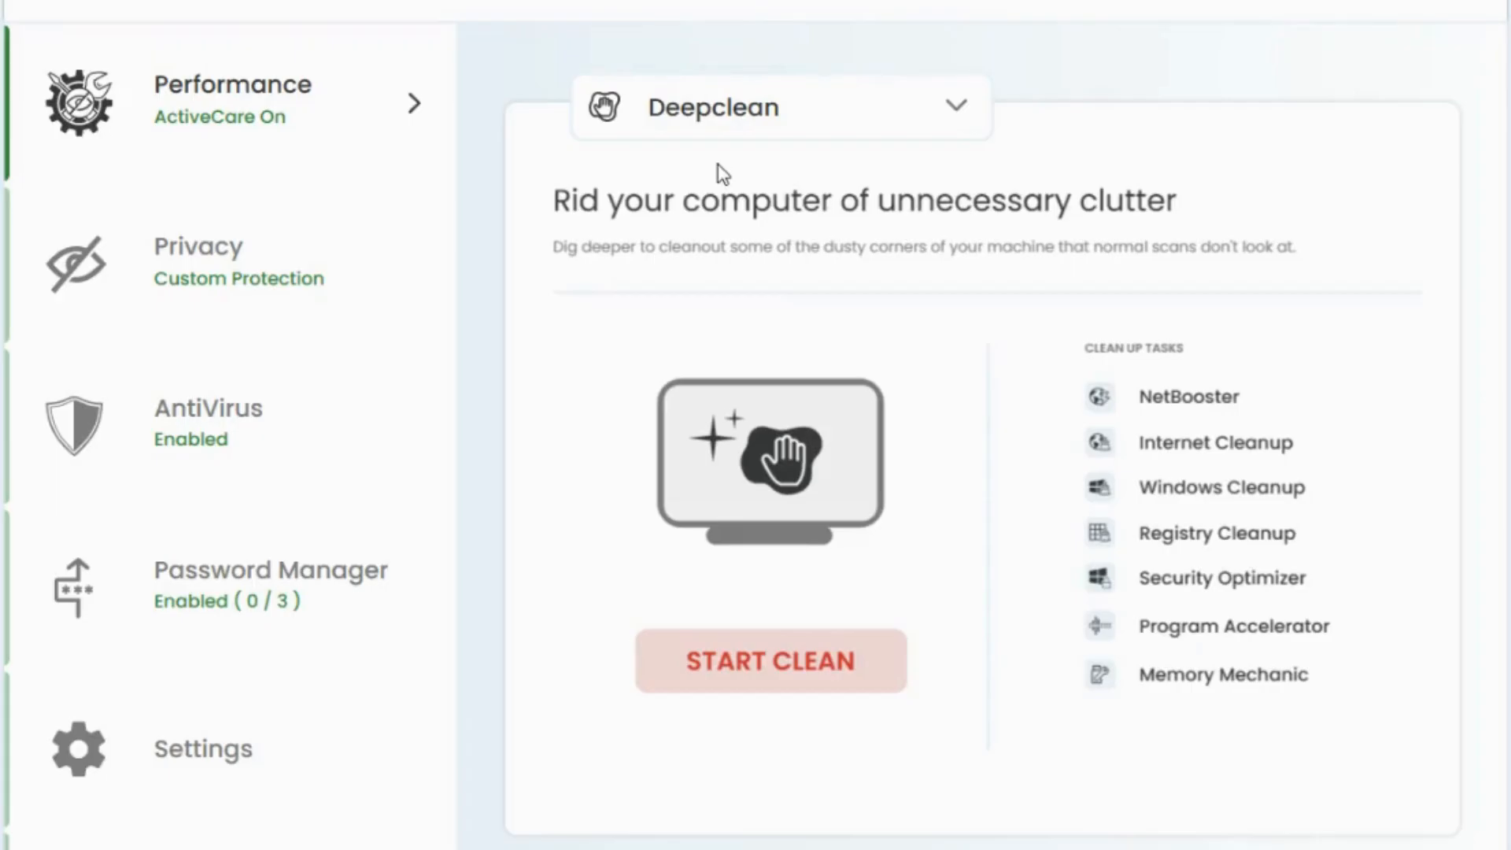
{"action": "mouse_move", "coordinate": [1144, 406]}
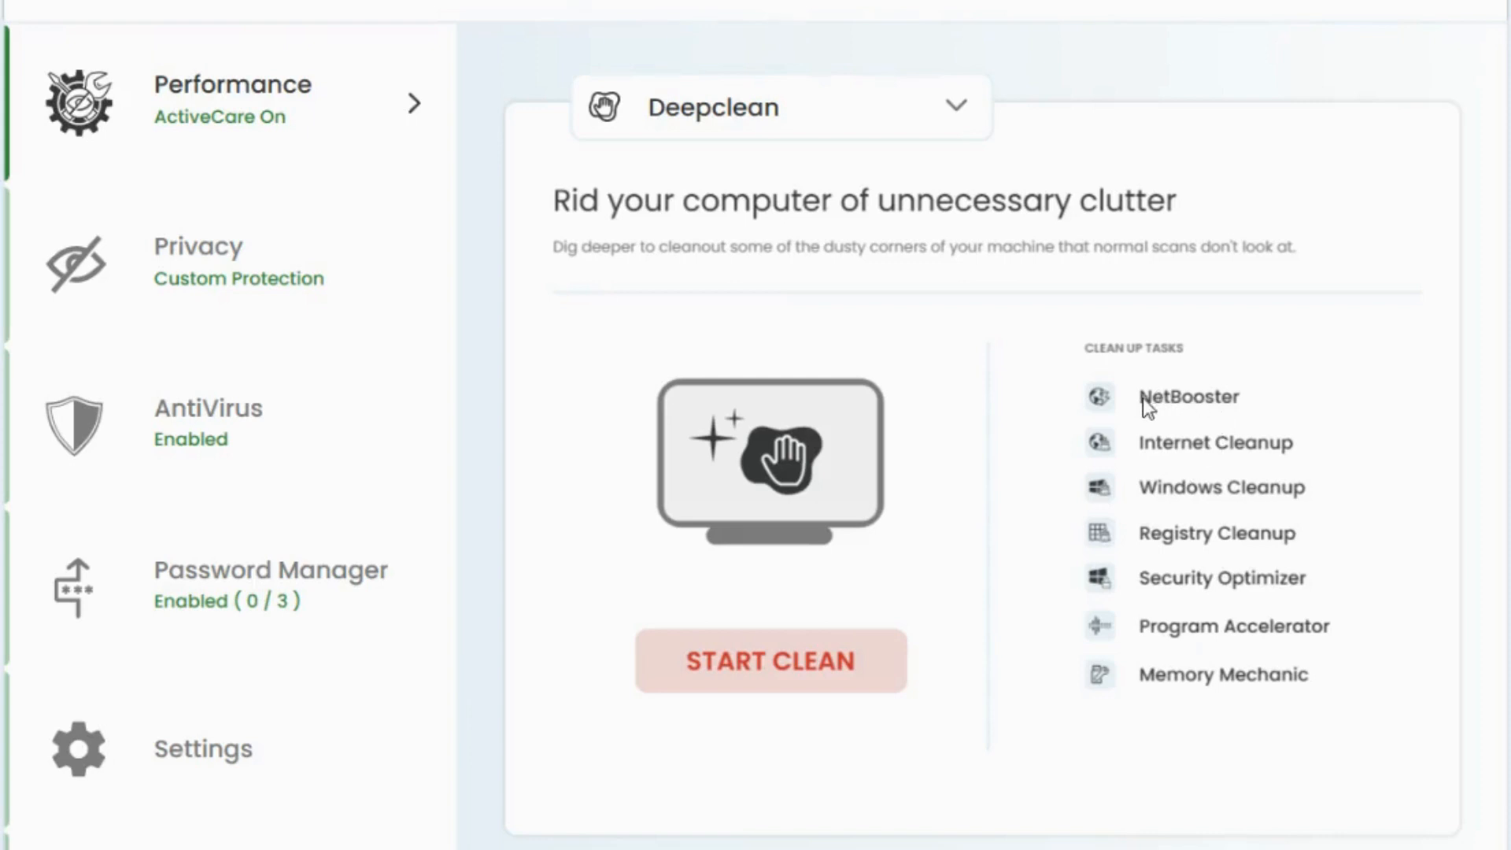
{"action": "mouse_move", "coordinate": [1259, 406]}
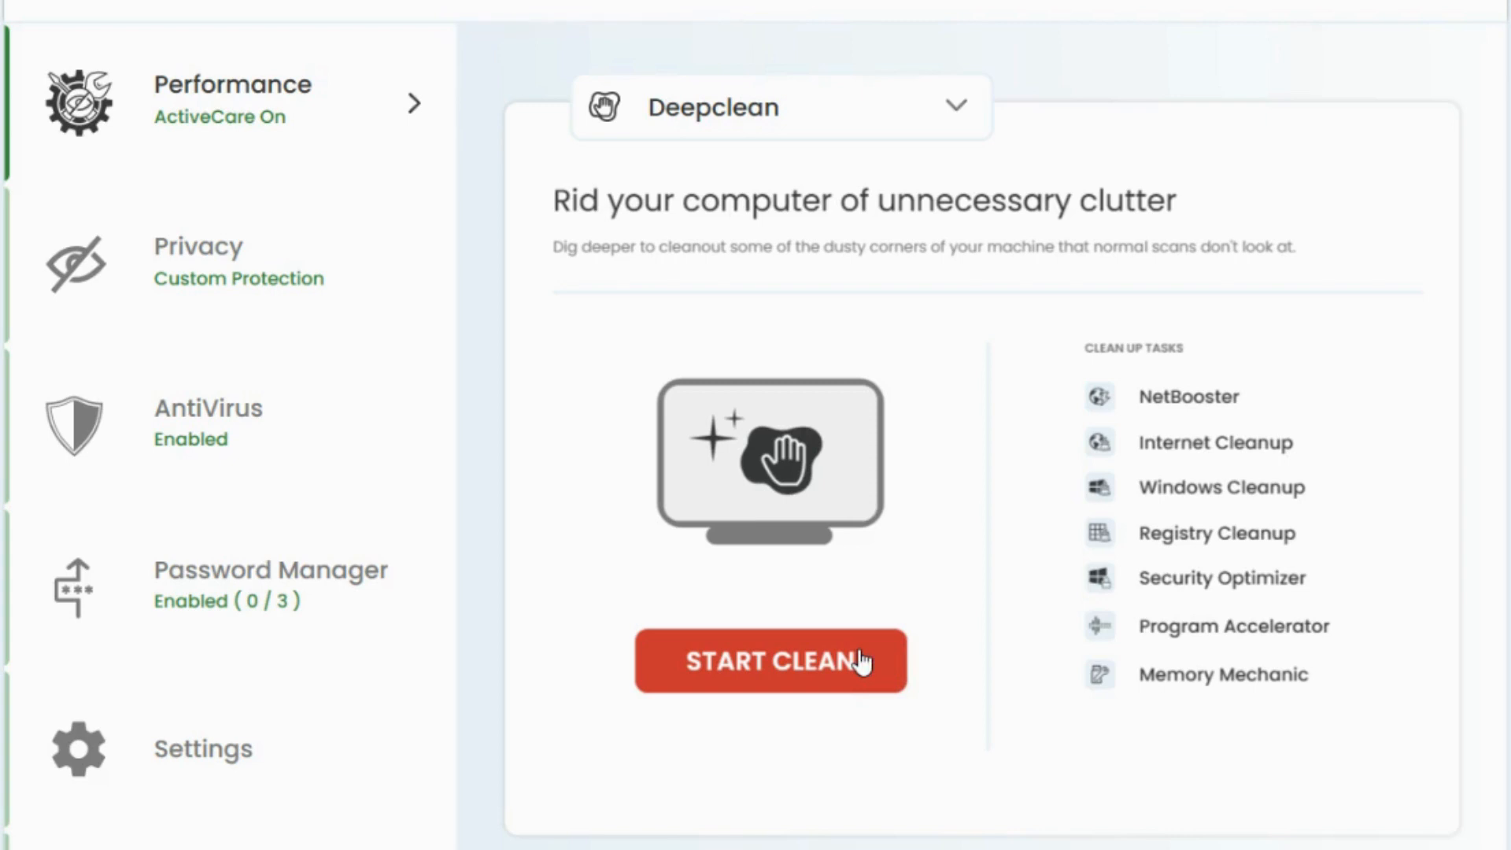
Start the Deepclean, let NetBooster report optimal settings, and continue to Internet Cleanup
{"action": "left_click", "coordinate": [770, 661]}
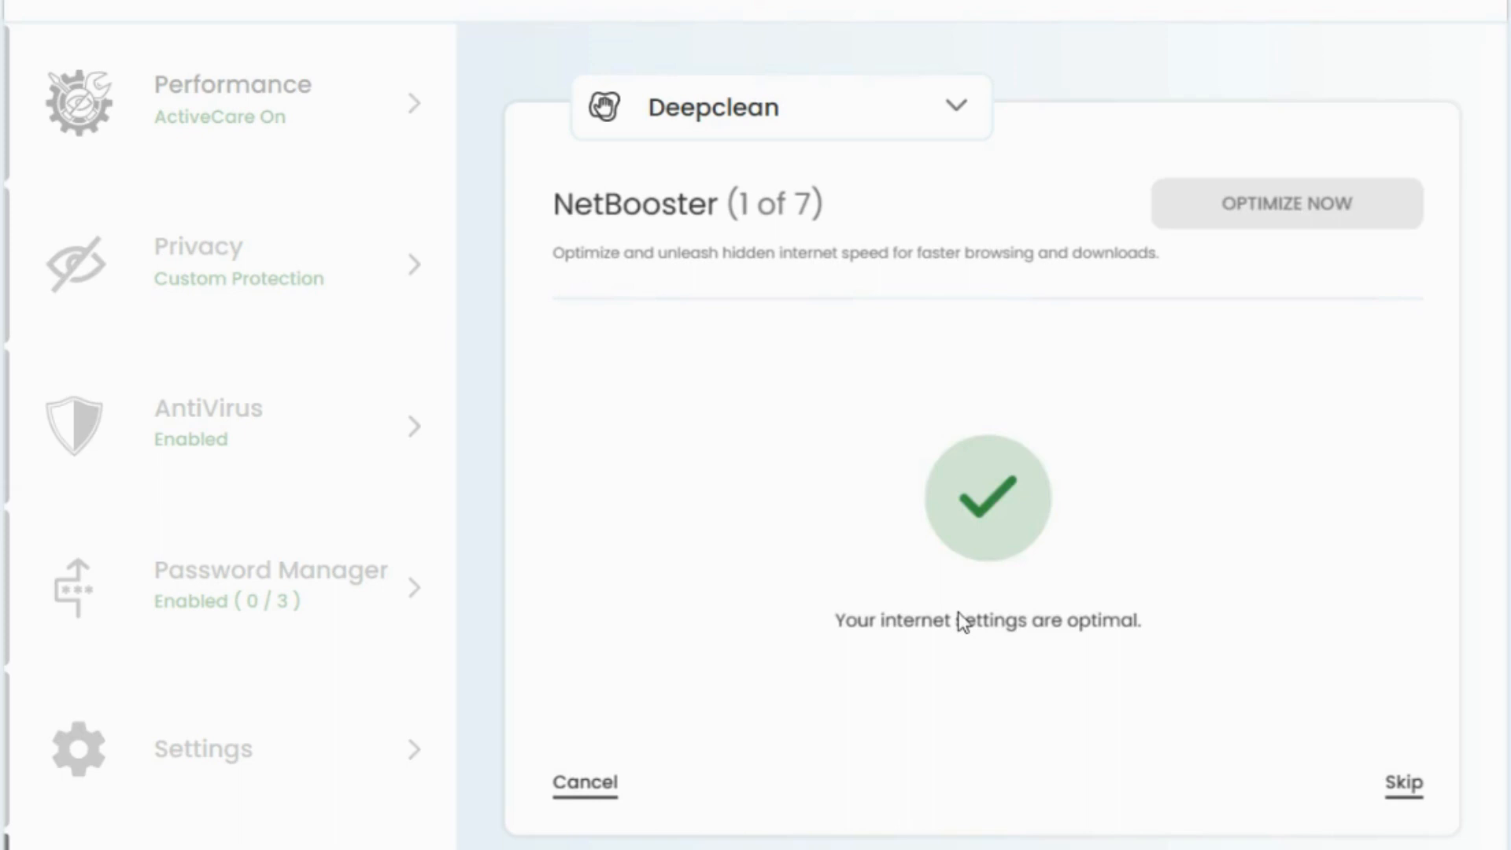
{"action": "left_click", "coordinate": [1285, 203]}
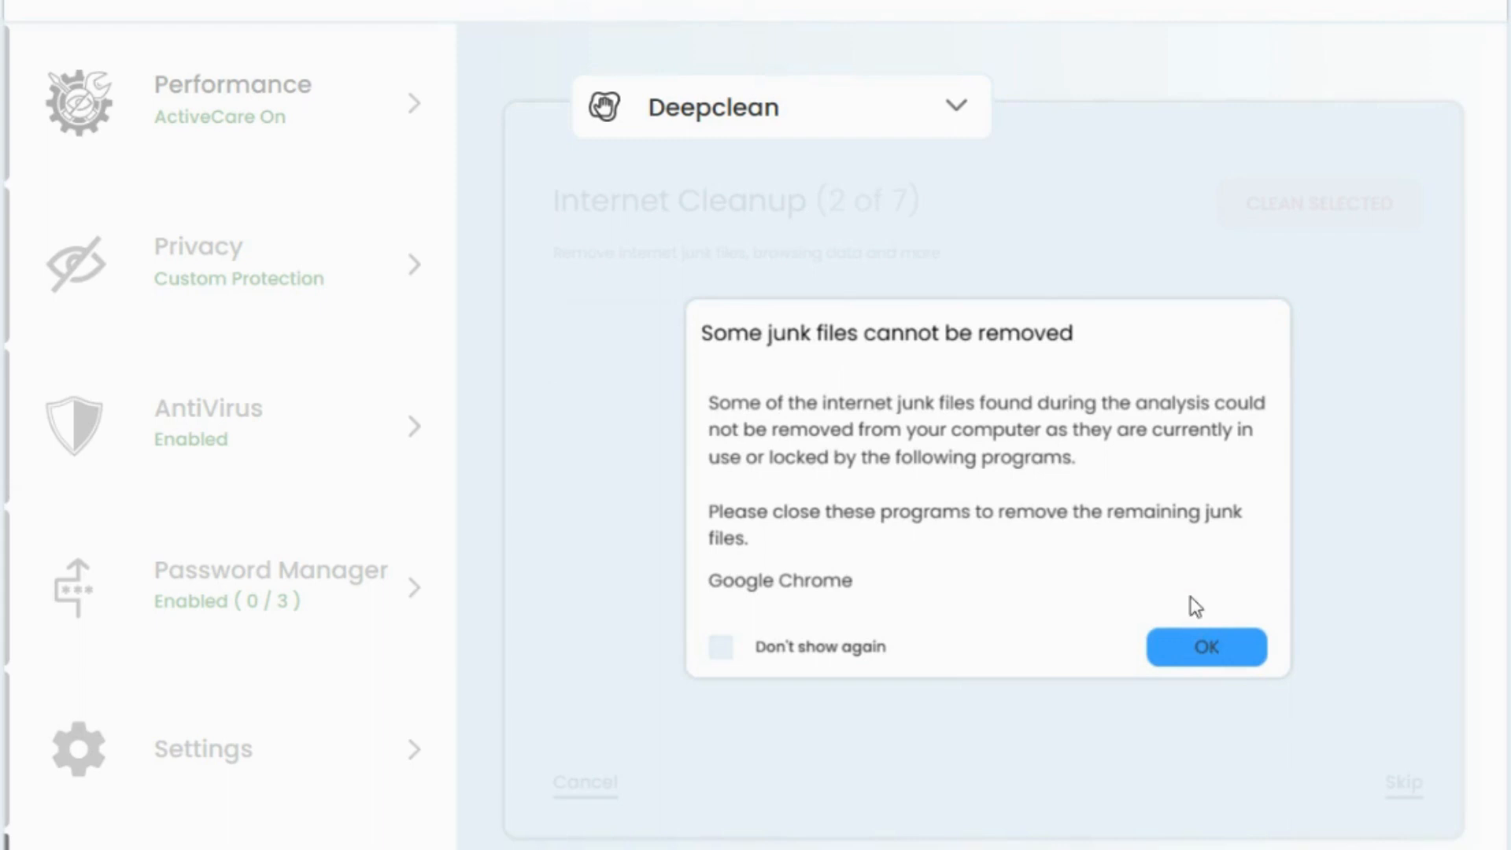
Dismiss the locked junk files warning and cancel the Deepclean at Internet Cleanup
{"action": "left_click", "coordinate": [1206, 647]}
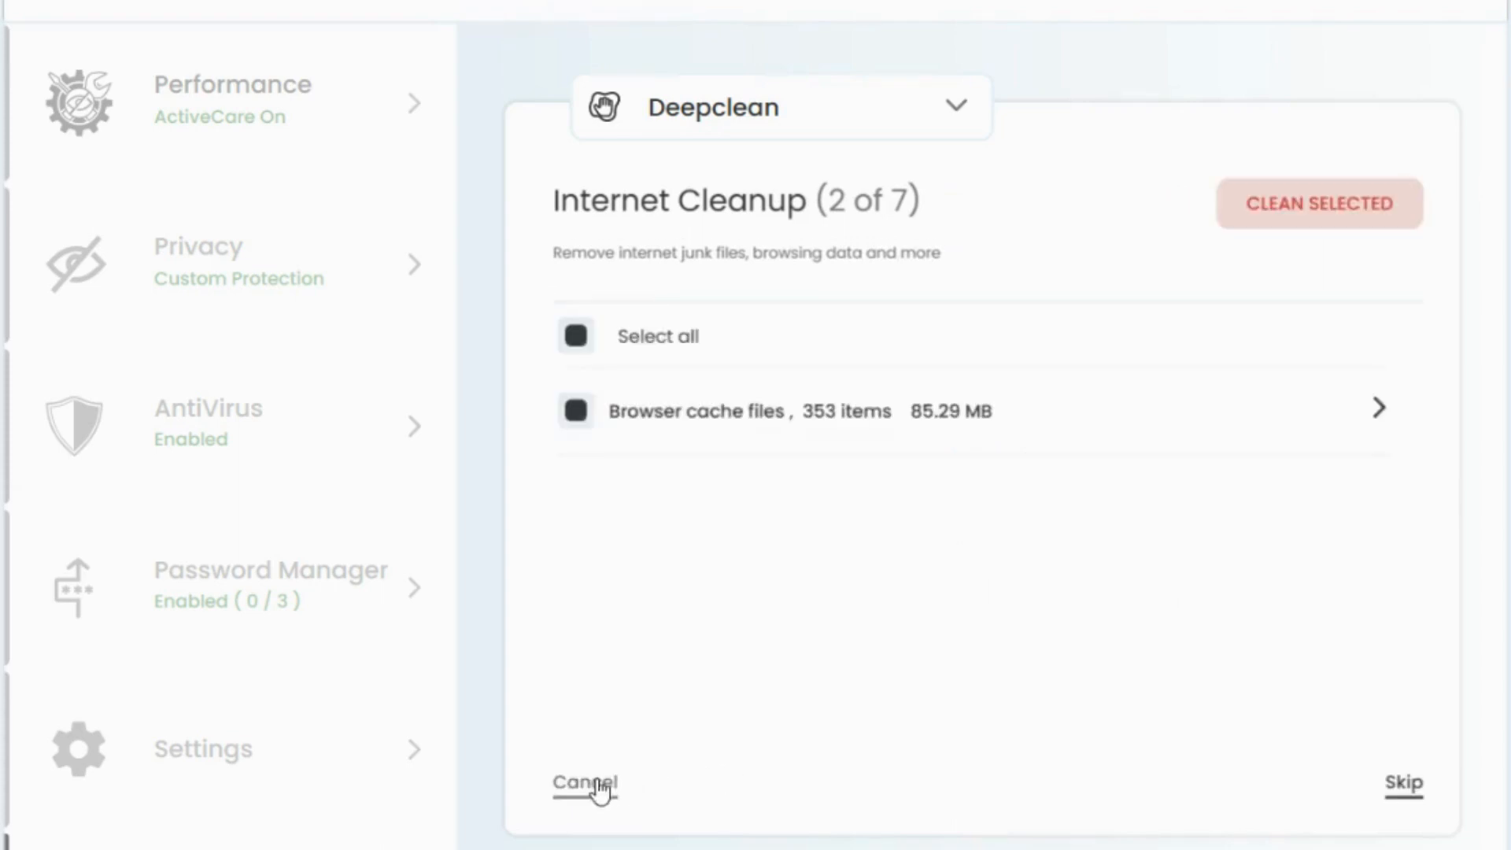
{"action": "left_click", "coordinate": [584, 784]}
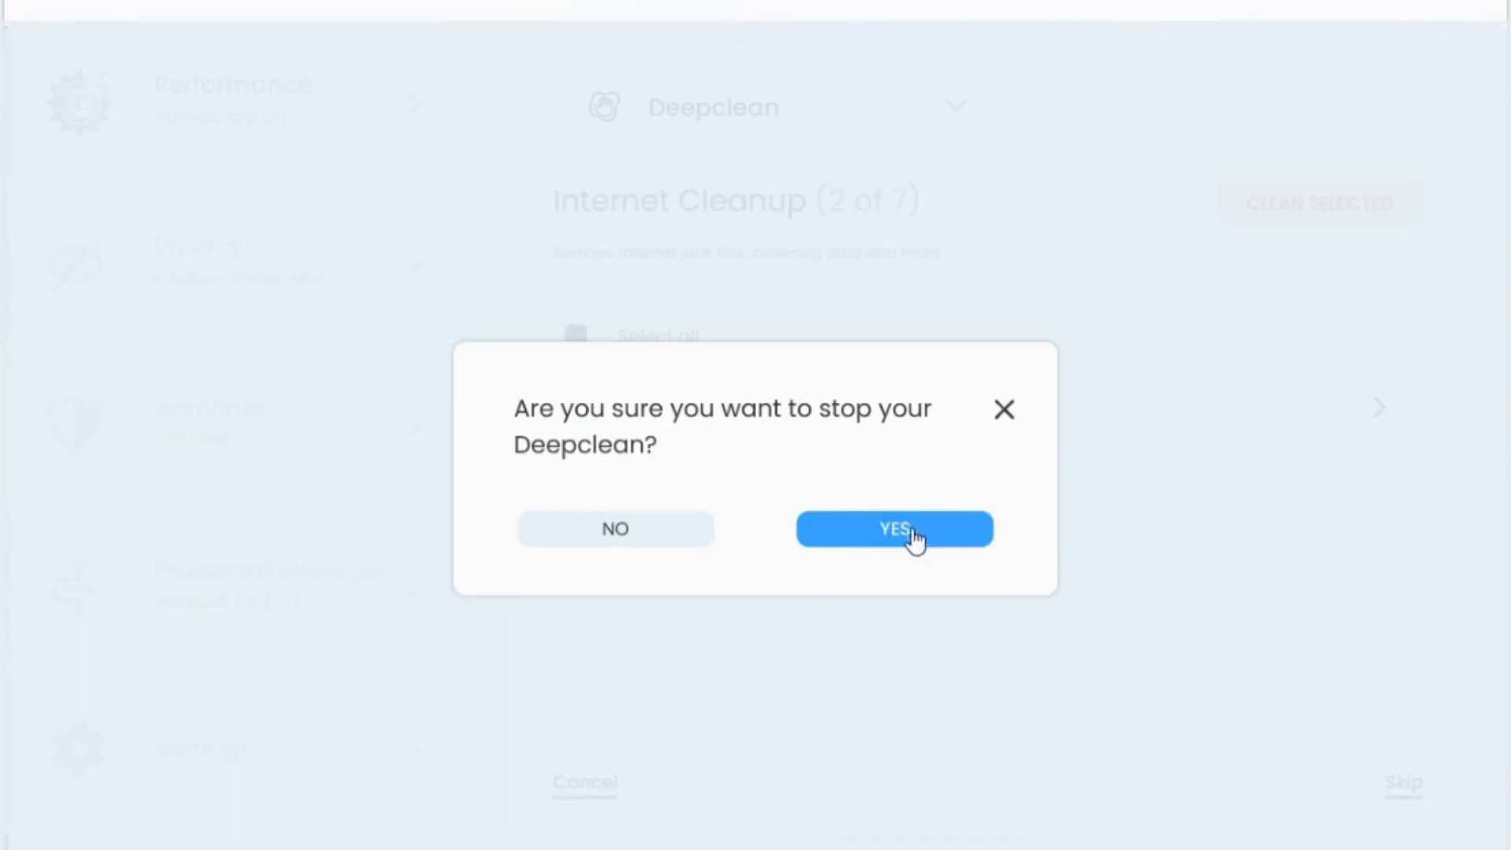
{"action": "left_click", "coordinate": [894, 528]}
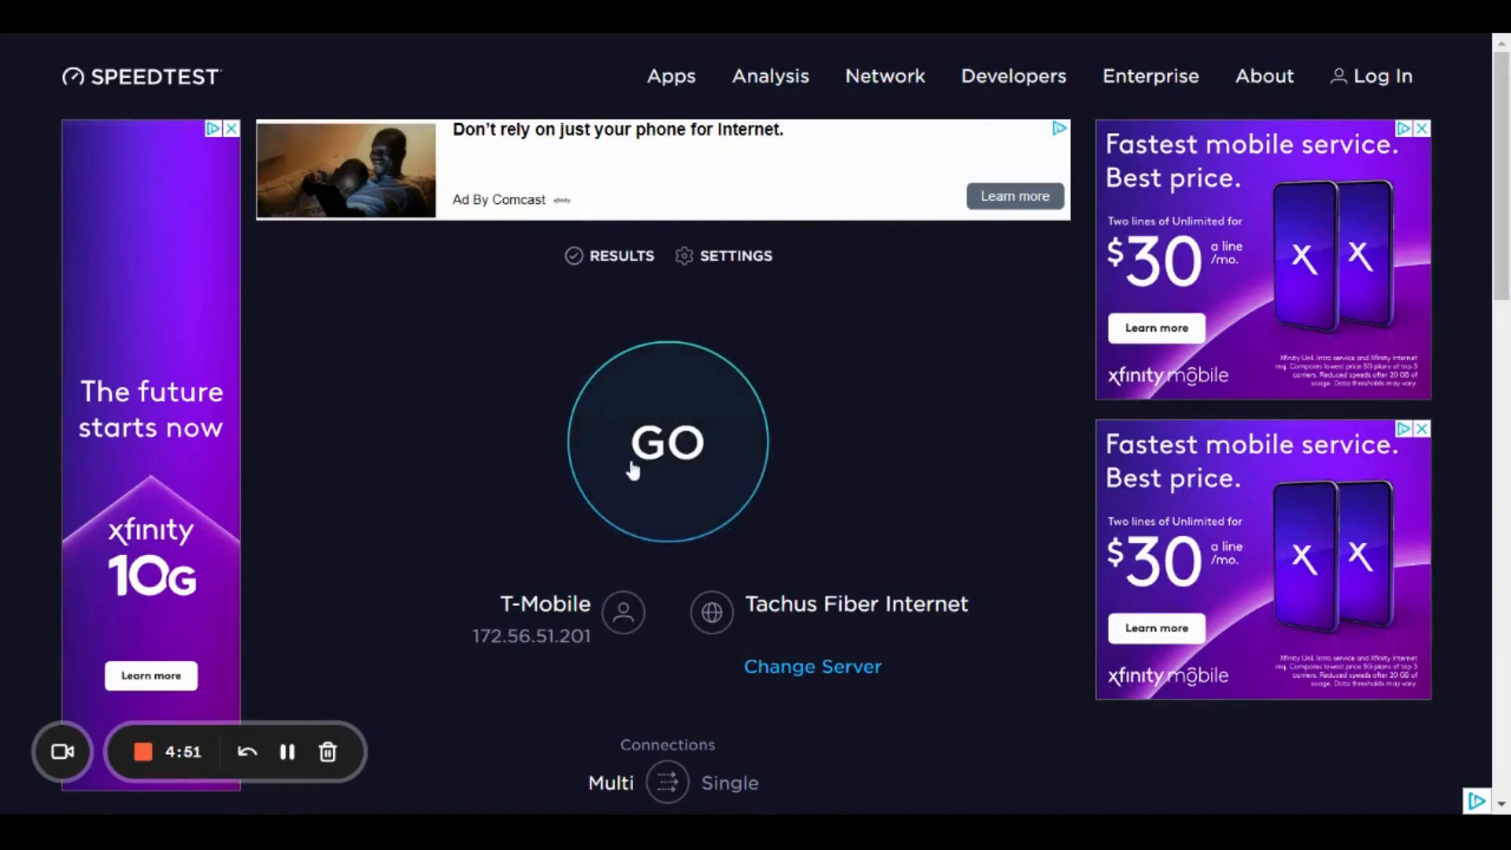
Launch a second speed test to measure the connection after NetBooster
{"action": "left_click", "coordinate": [668, 442]}
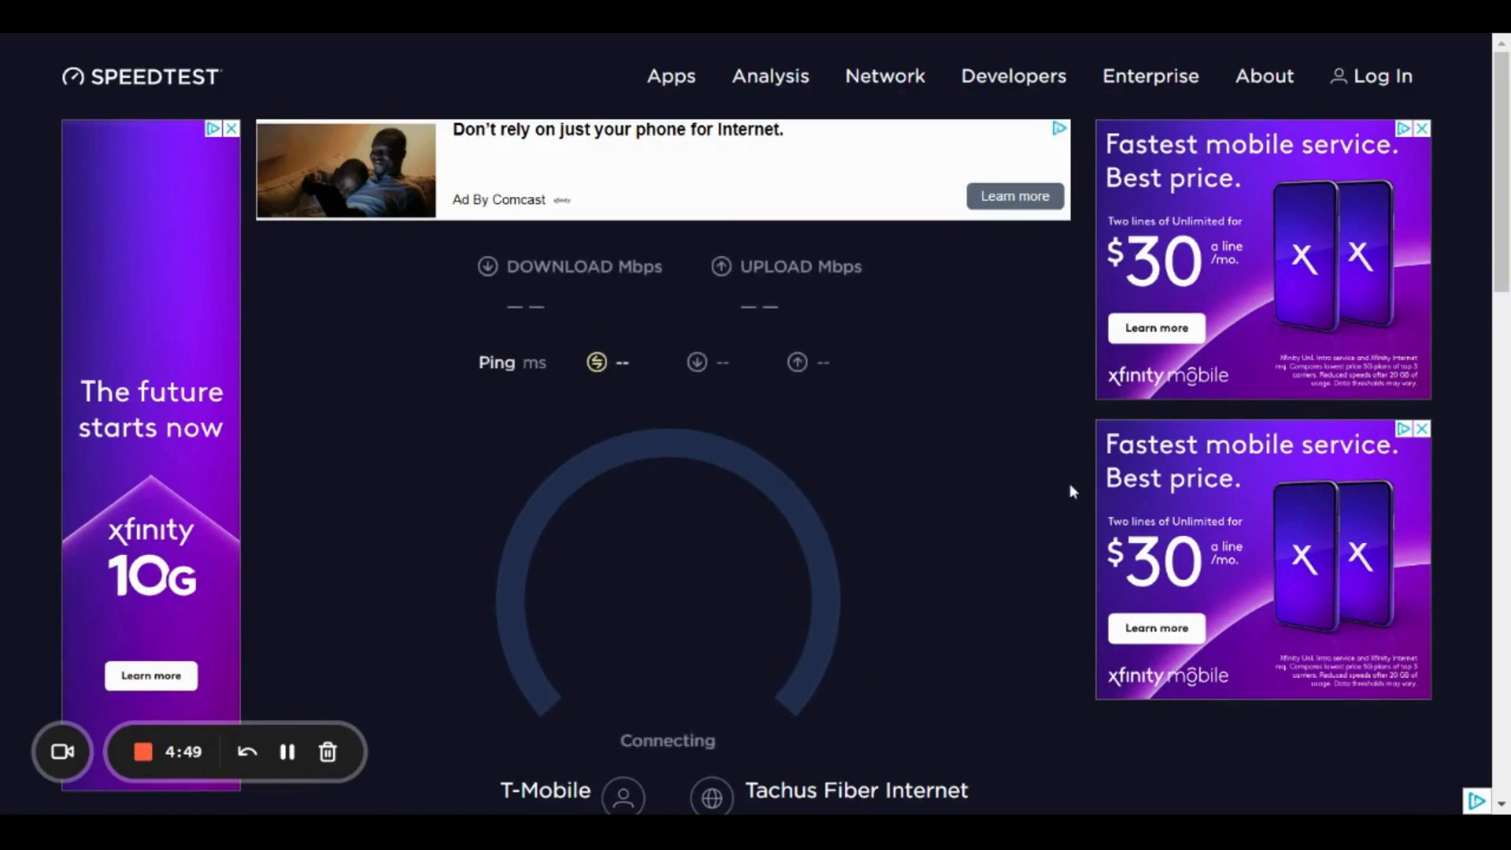